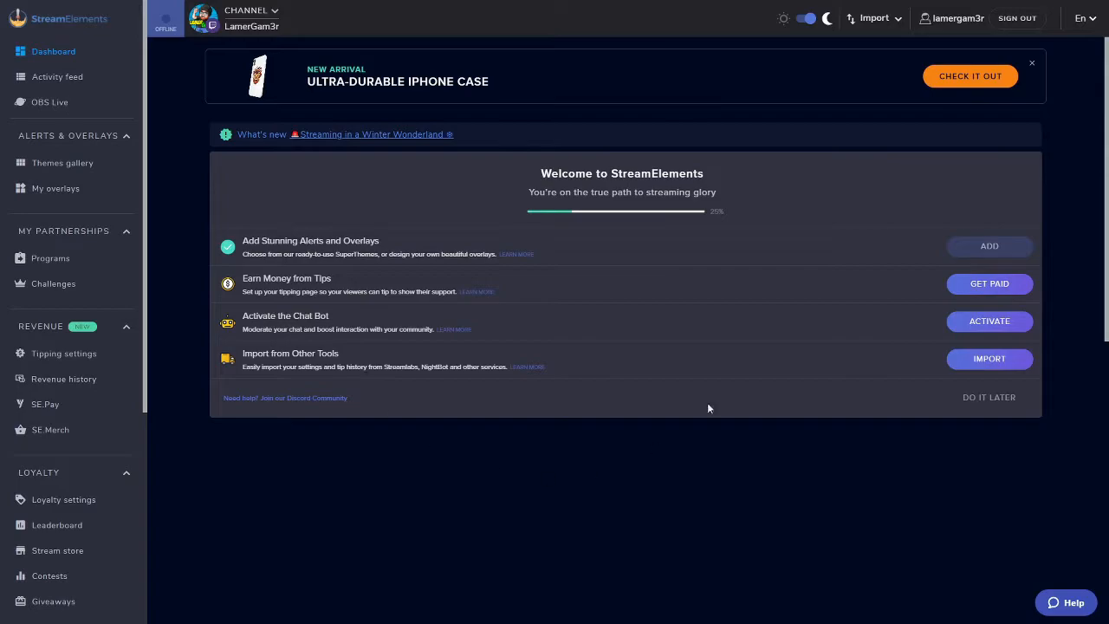
mouse_move(797, 268)
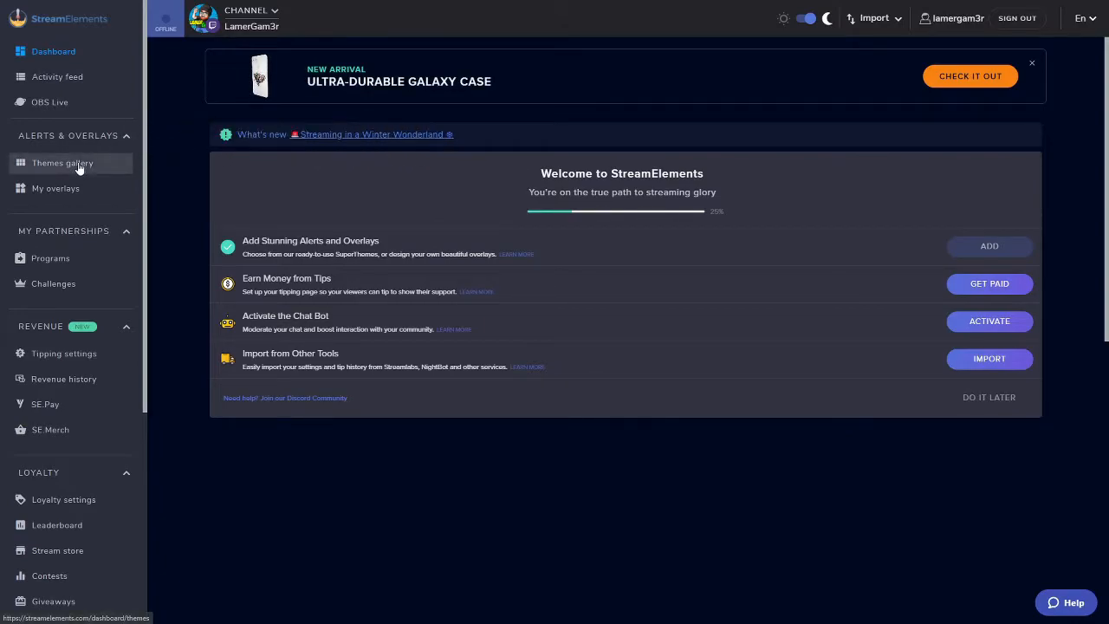
Open the Themes gallery from the Alerts & Overlays sidebar section
click(62, 163)
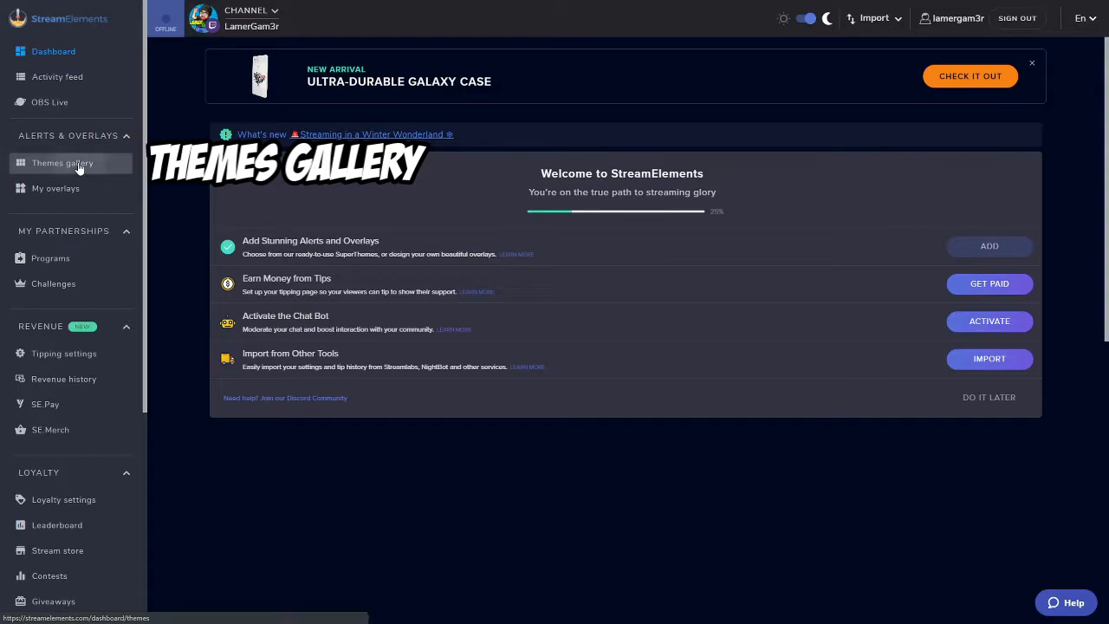
click(62, 163)
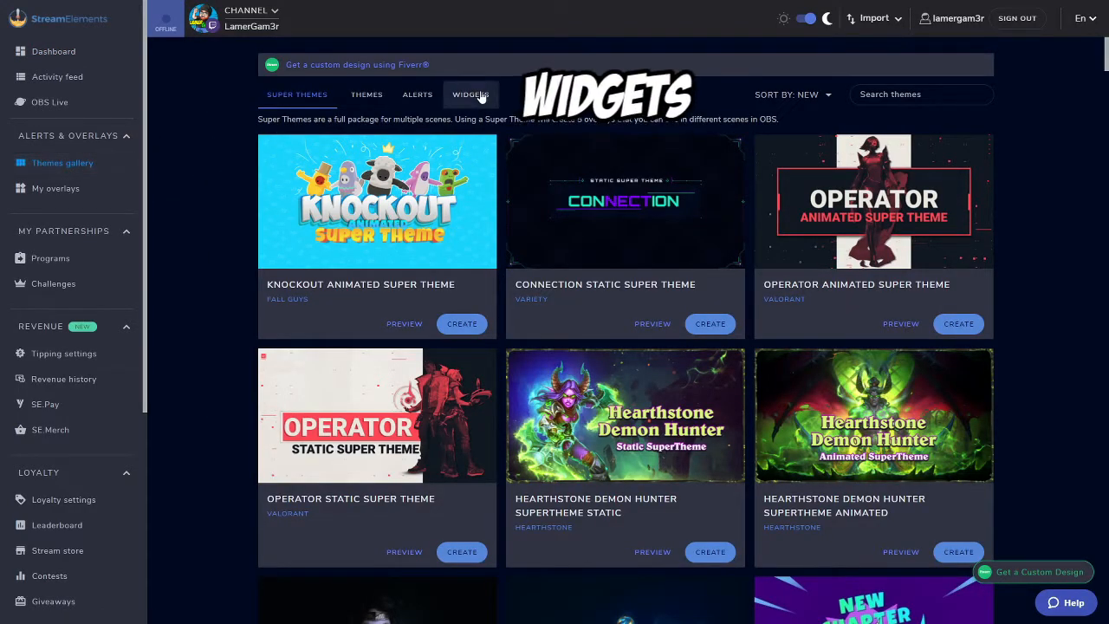
In the Widgets tab, find and preview the Social Media Rotator widget
click(471, 95)
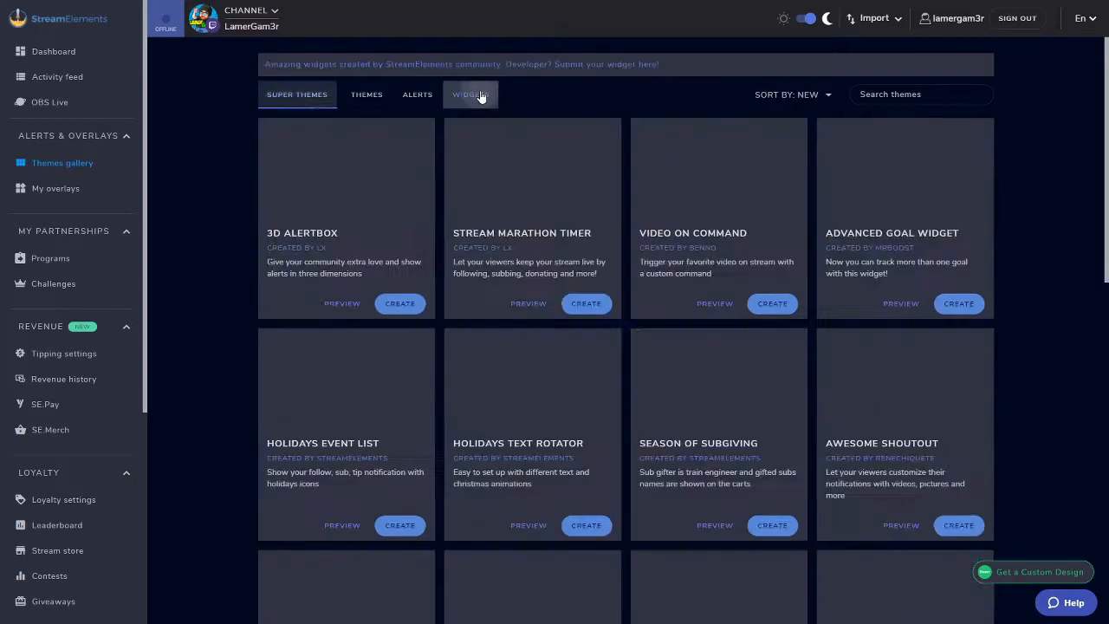
click(470, 95)
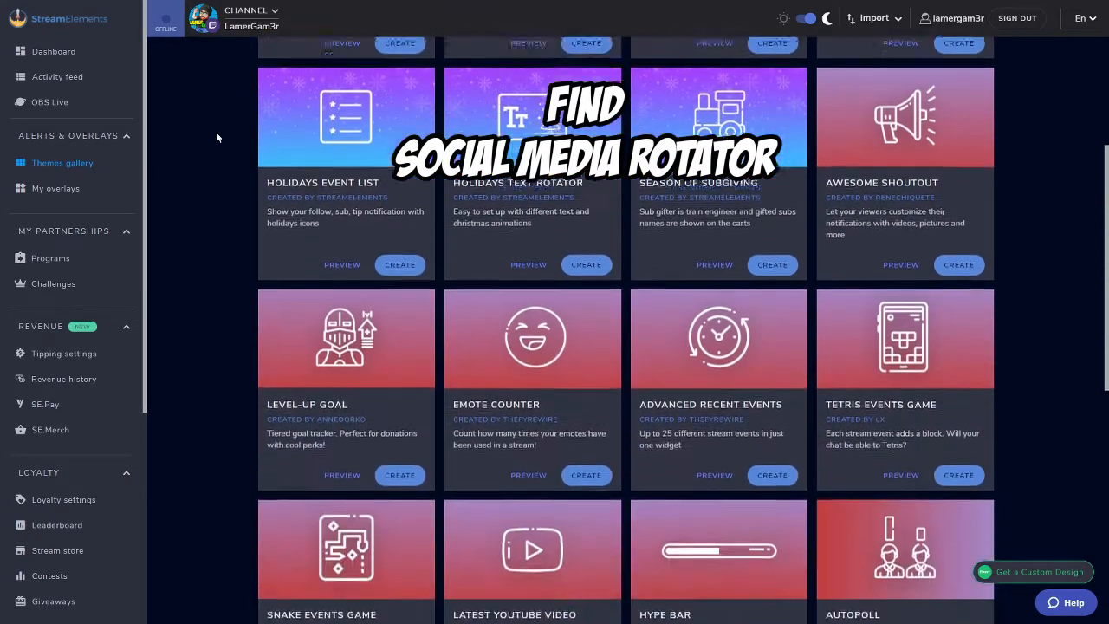
scroll(down, 3)
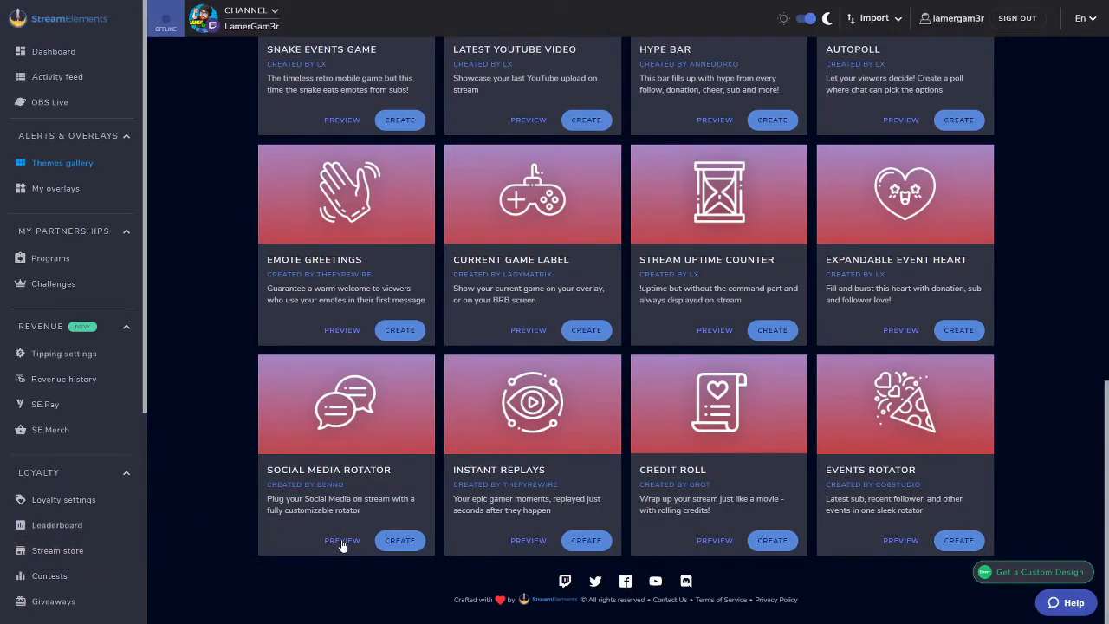
click(341, 540)
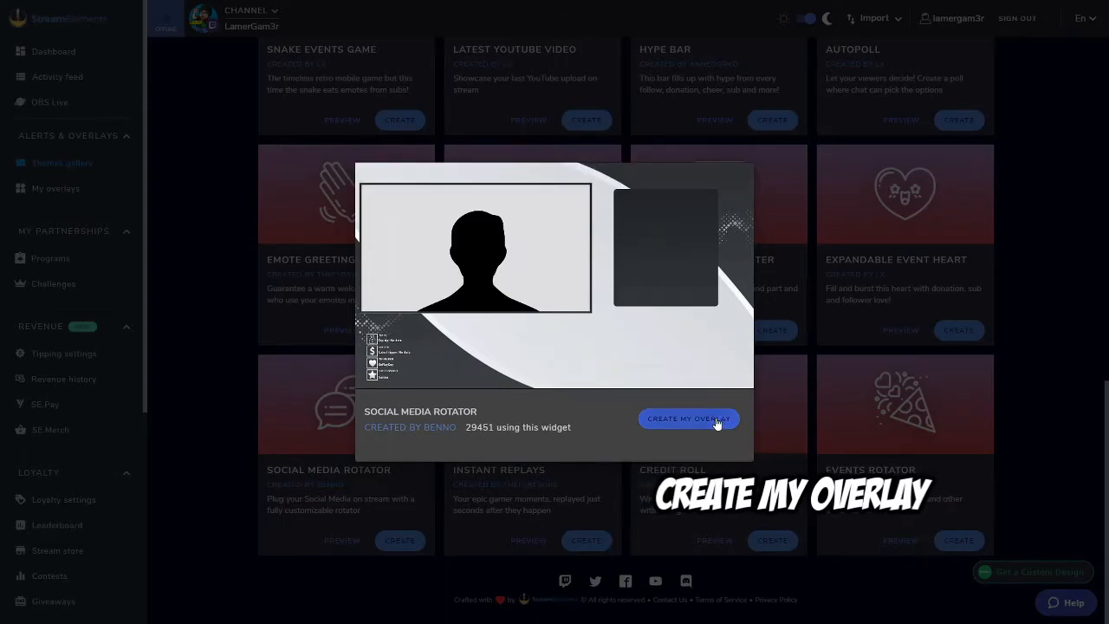
Create a brand-new overlay named 'Social Media Rotator' from the widget
click(689, 419)
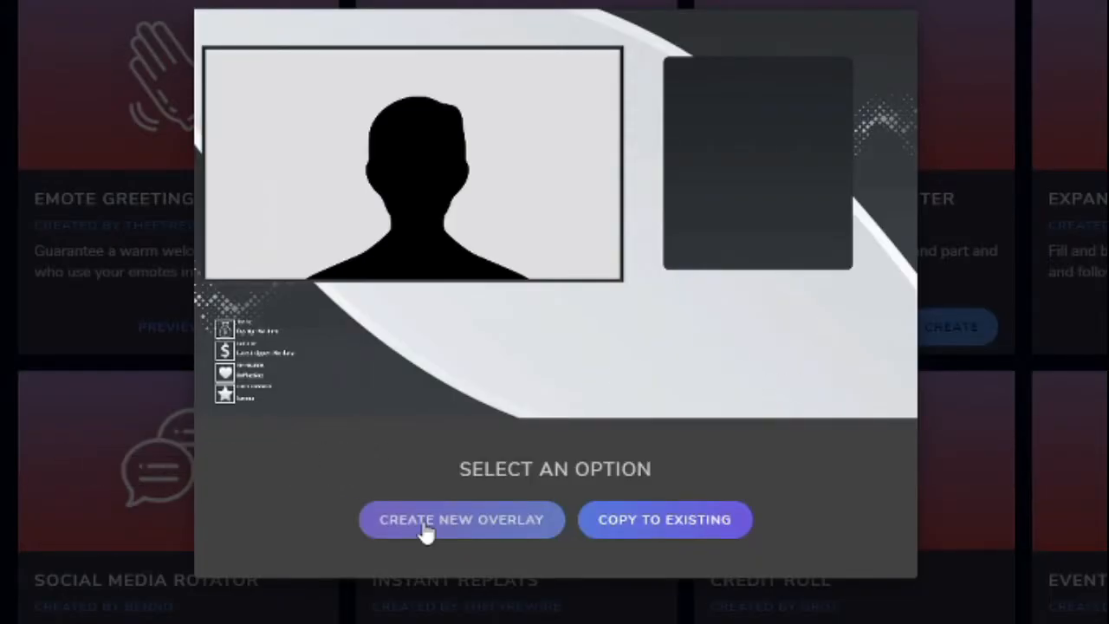
click(461, 519)
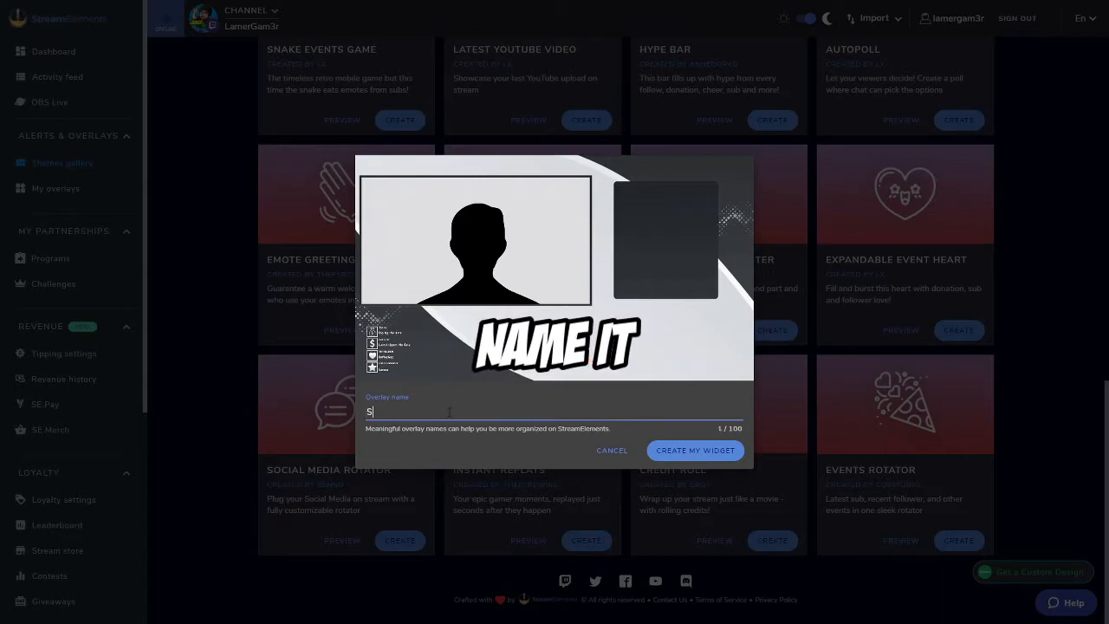
text(Social Media Rotator)
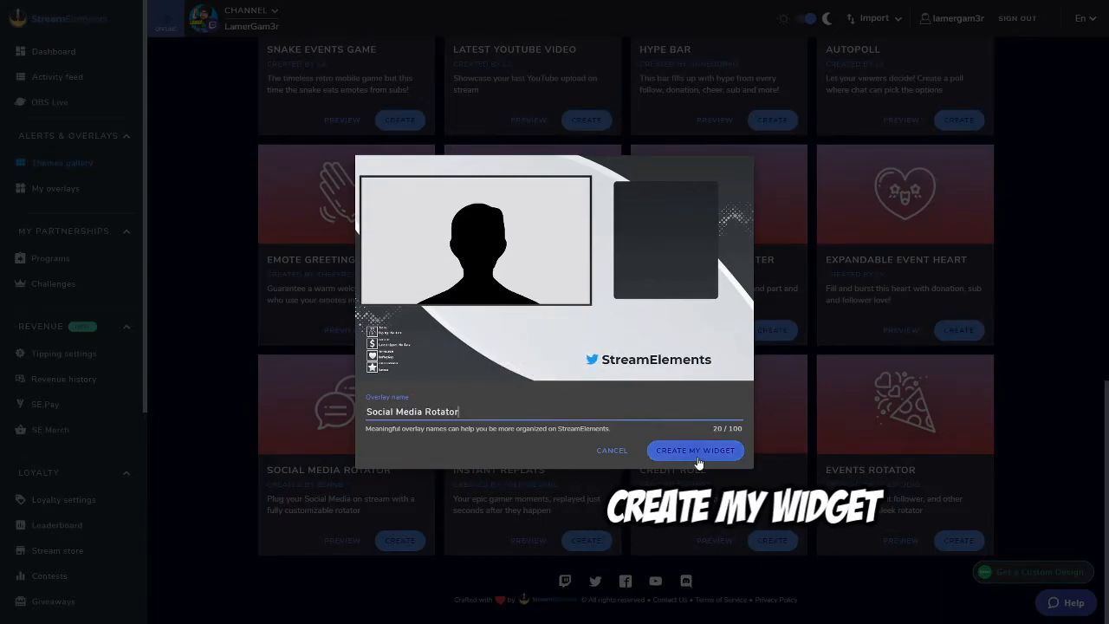
click(695, 450)
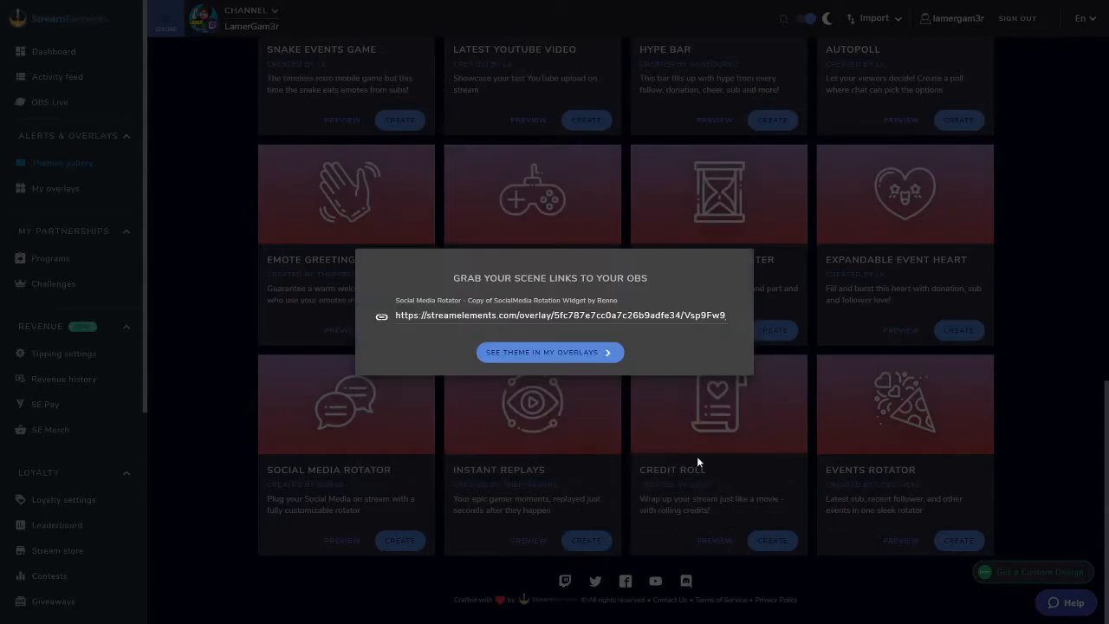
mouse_move(380, 348)
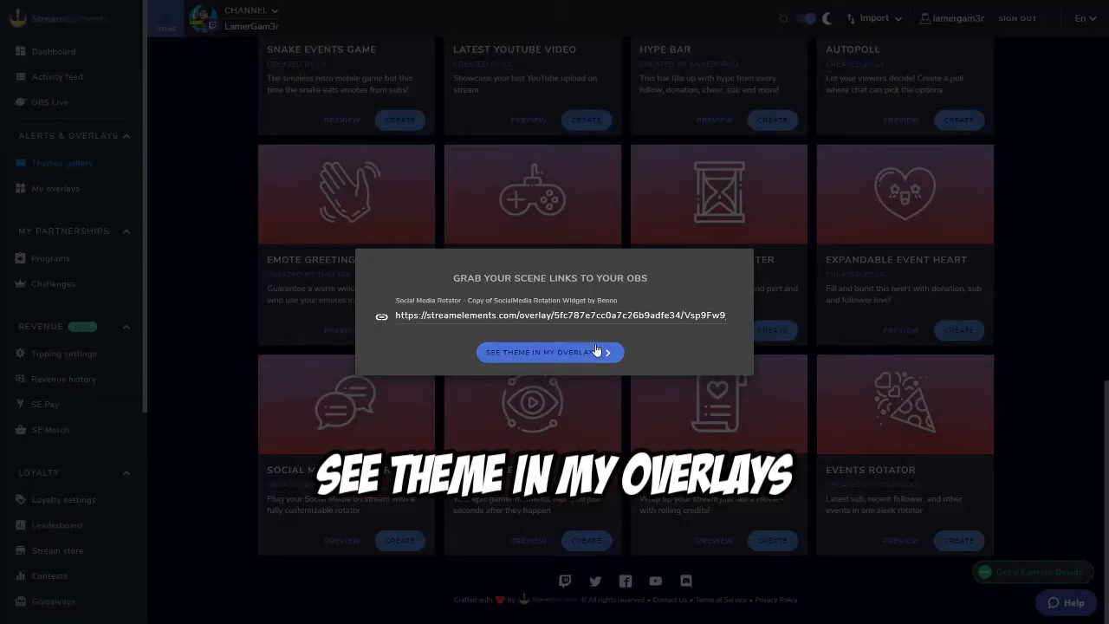
Open the Social Media Rotator overlay in the editor from My Overlays
click(550, 352)
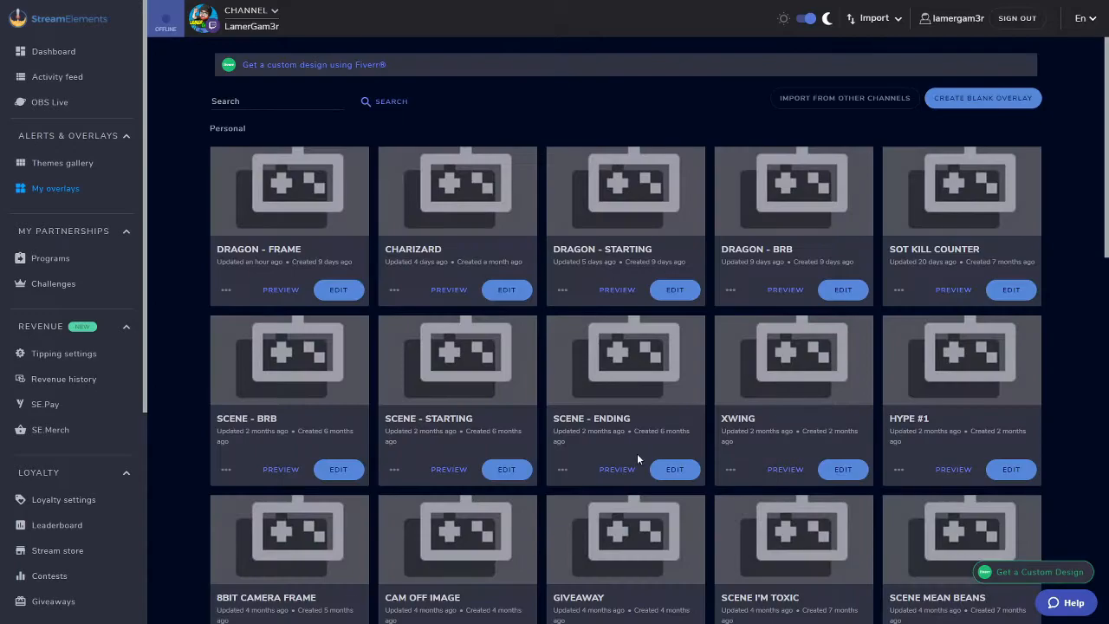
scroll(down, 3)
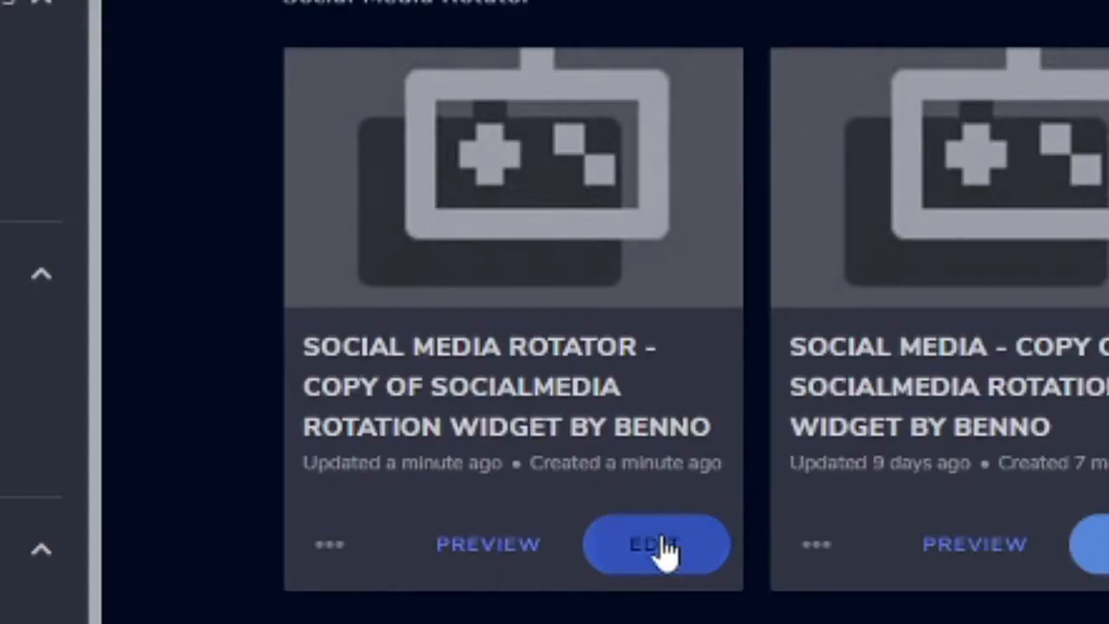
click(656, 545)
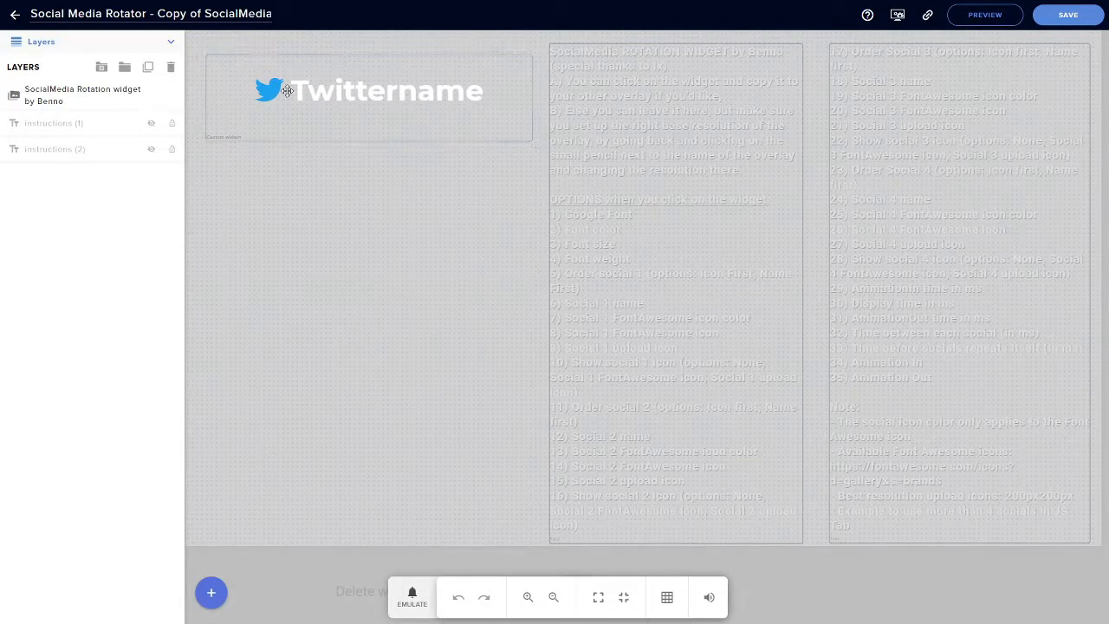
Turn on visibility for the instructions (1) and instructions (2) layers
click(368, 91)
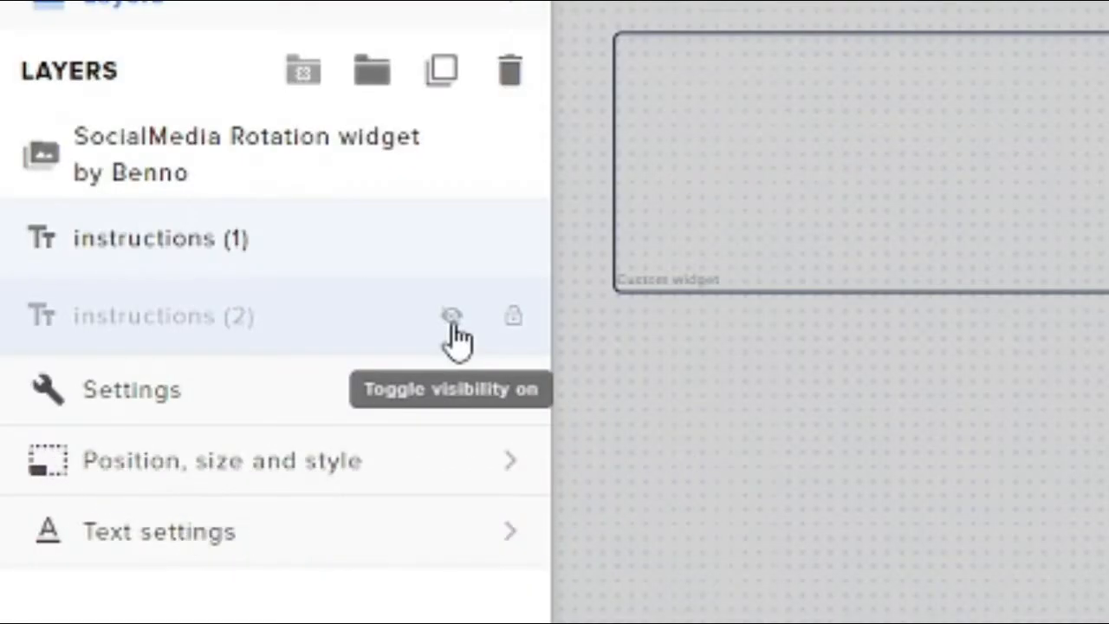
click(450, 316)
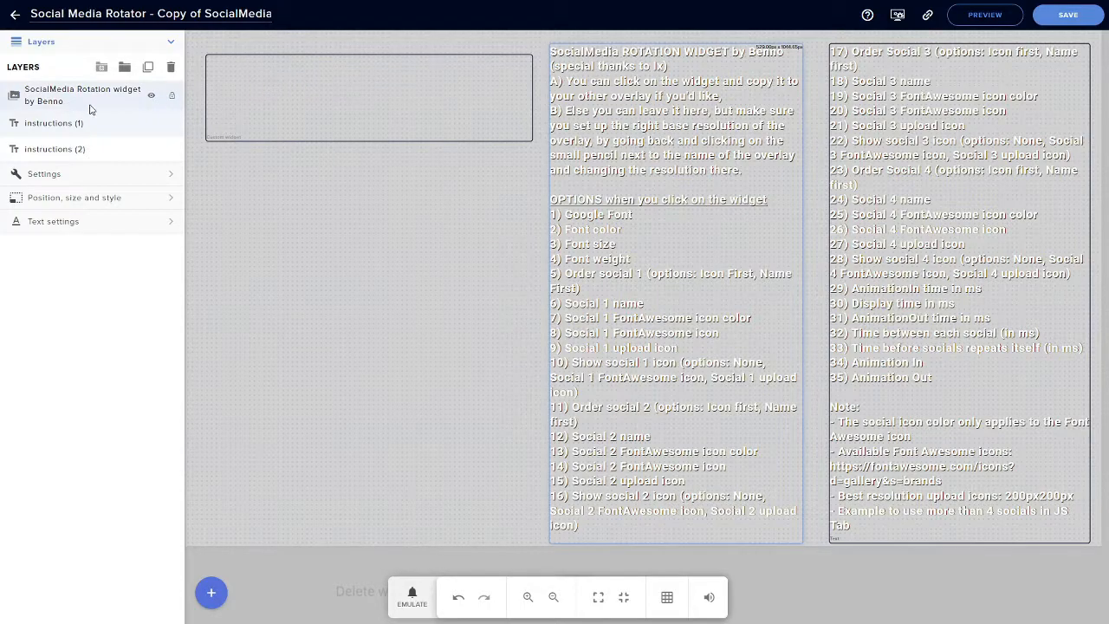
Select the SocialMedia Rotation layer and enter handles 'Lamergam3r' and 'LamerGamer' in the social name fields
click(83, 94)
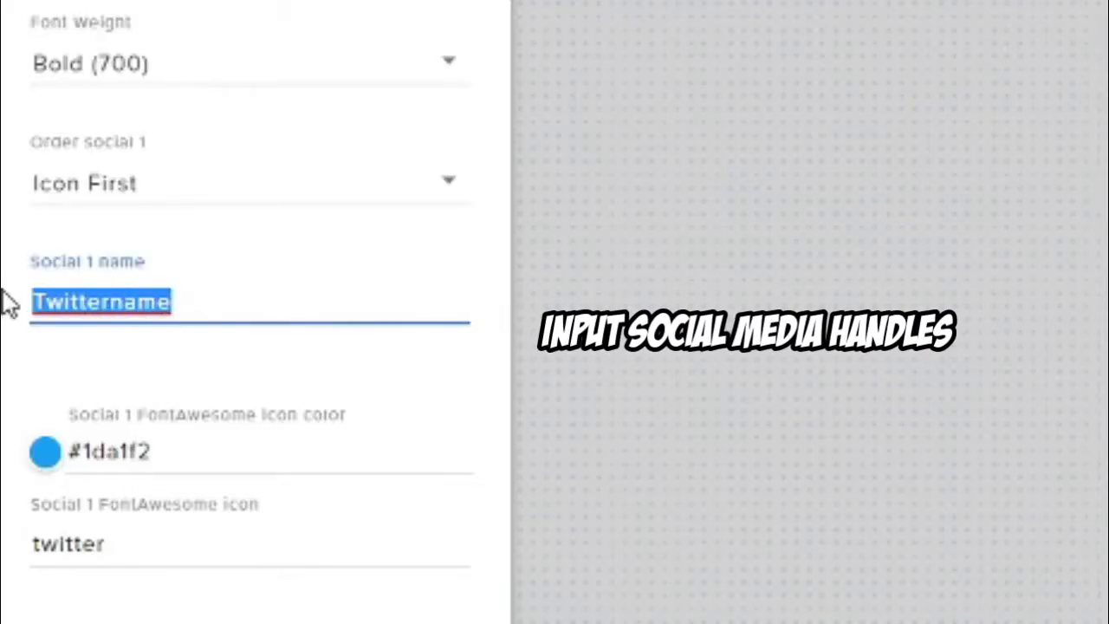
text(Lamergam3r)
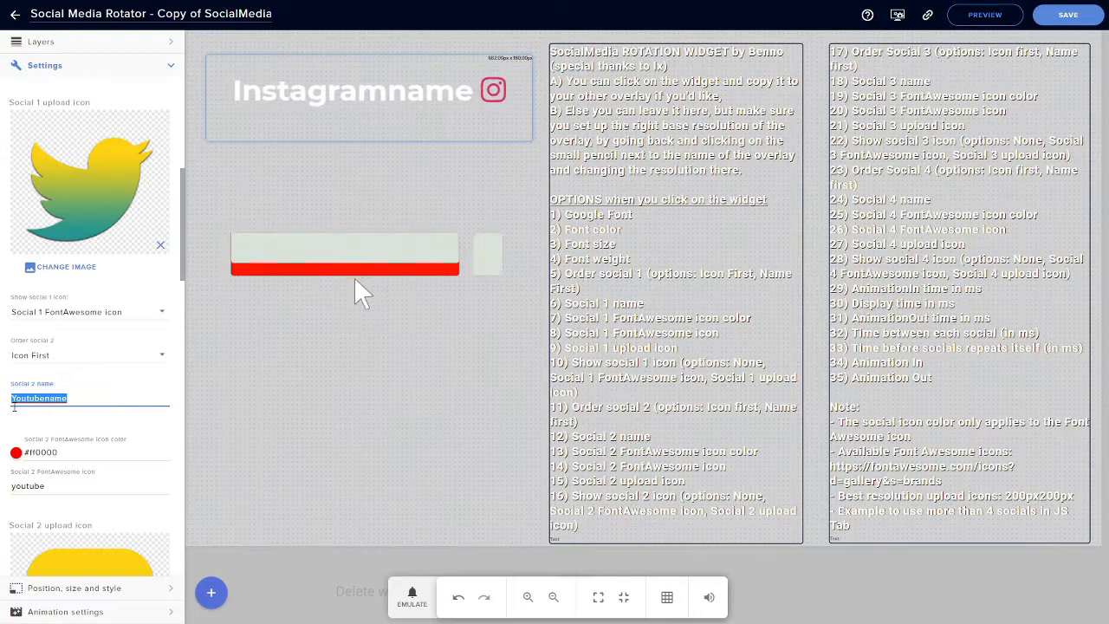
text(LamerGamer)
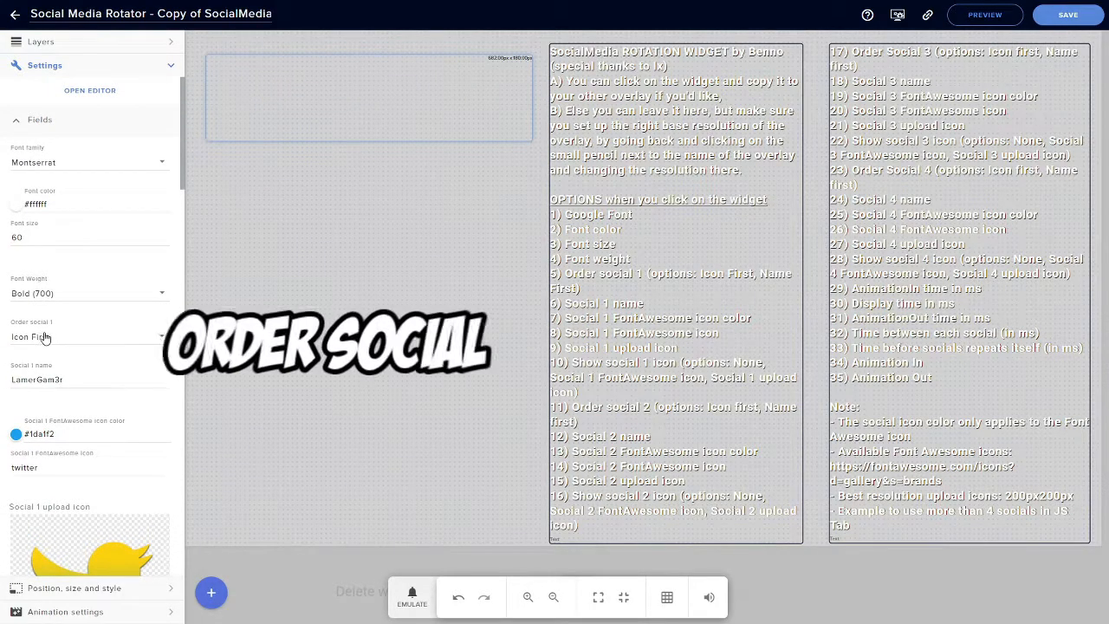
click(87, 336)
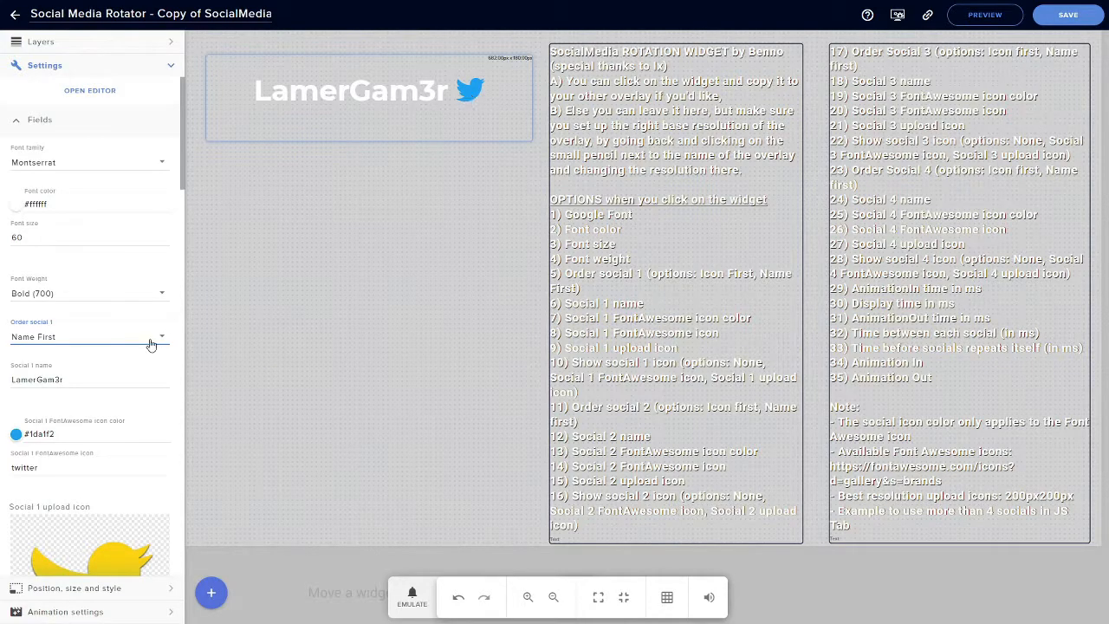
click(86, 336)
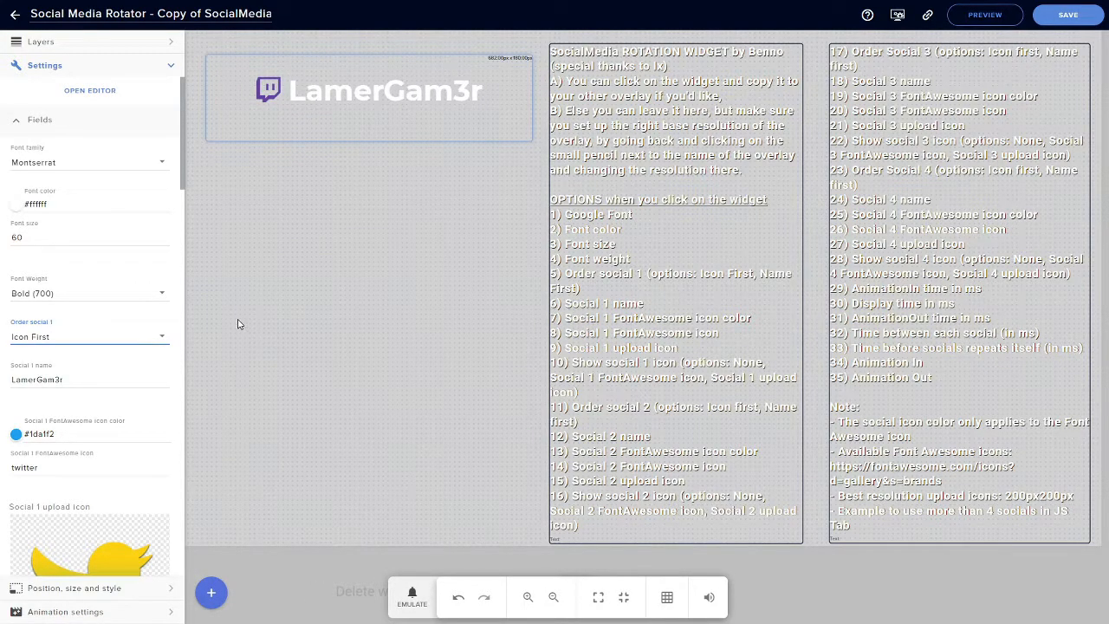
click(1067, 14)
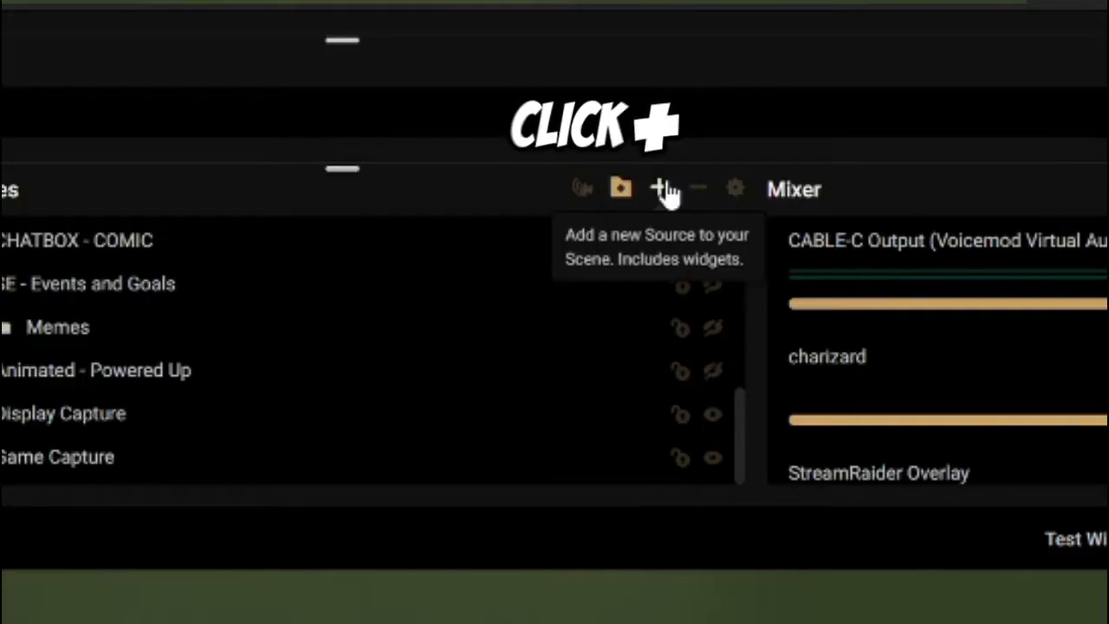
Add a new browser source named 'SE - Social Media' to the scene
click(666, 188)
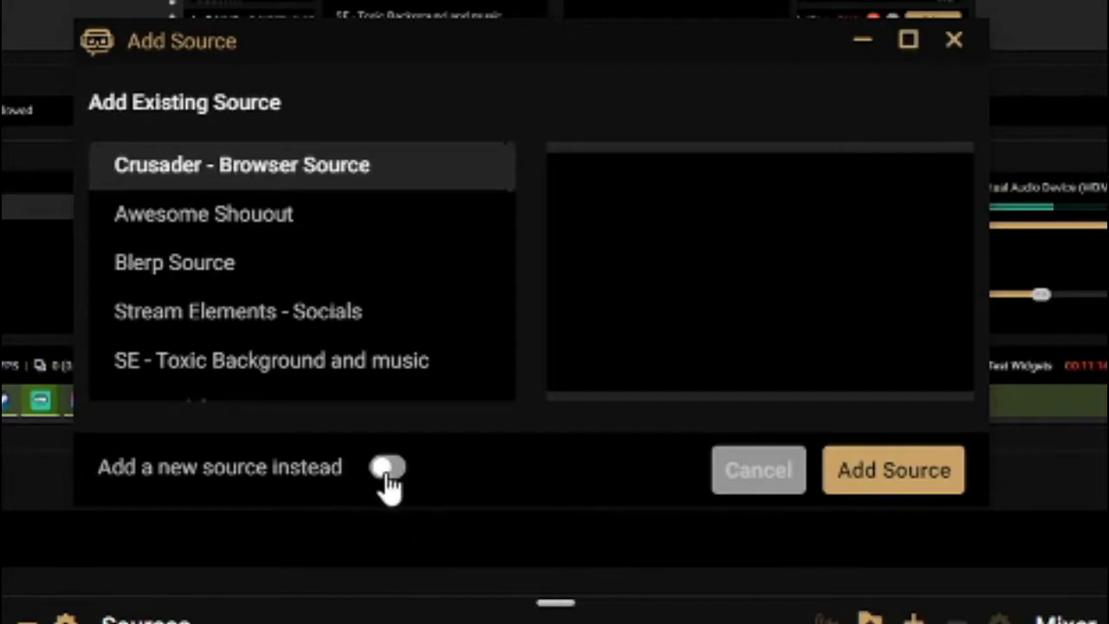
click(387, 467)
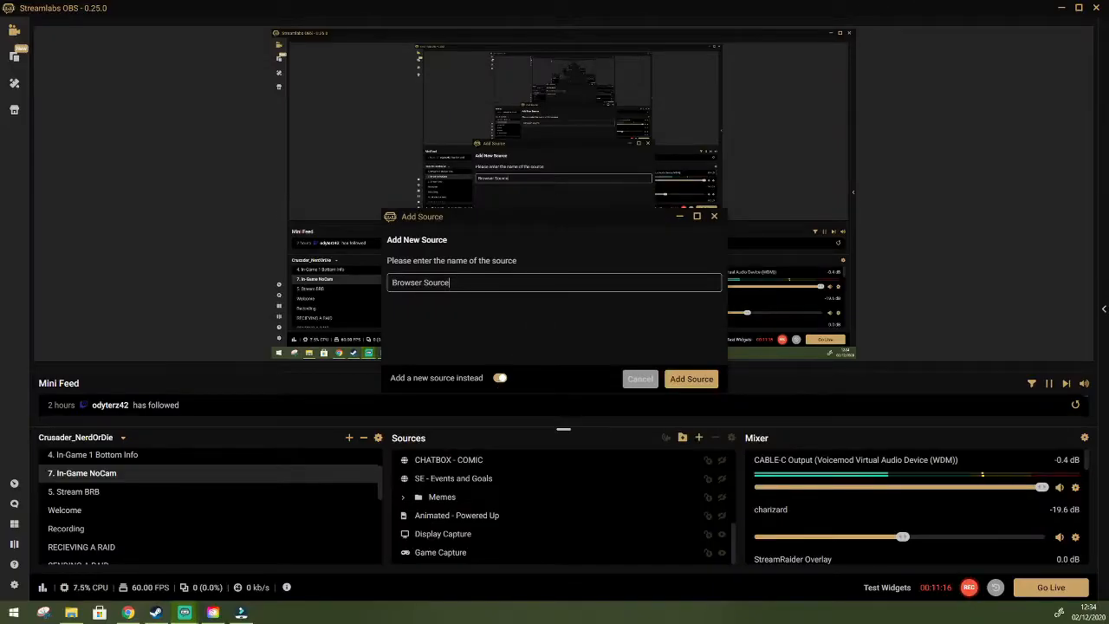
text(Soci)
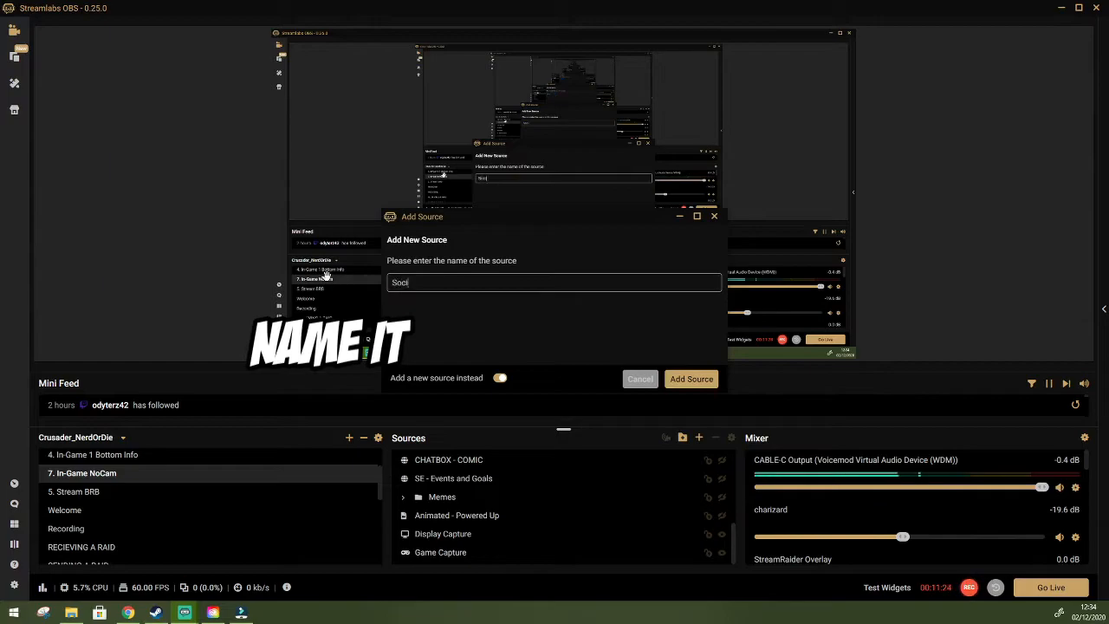
text(SE - Social Media)
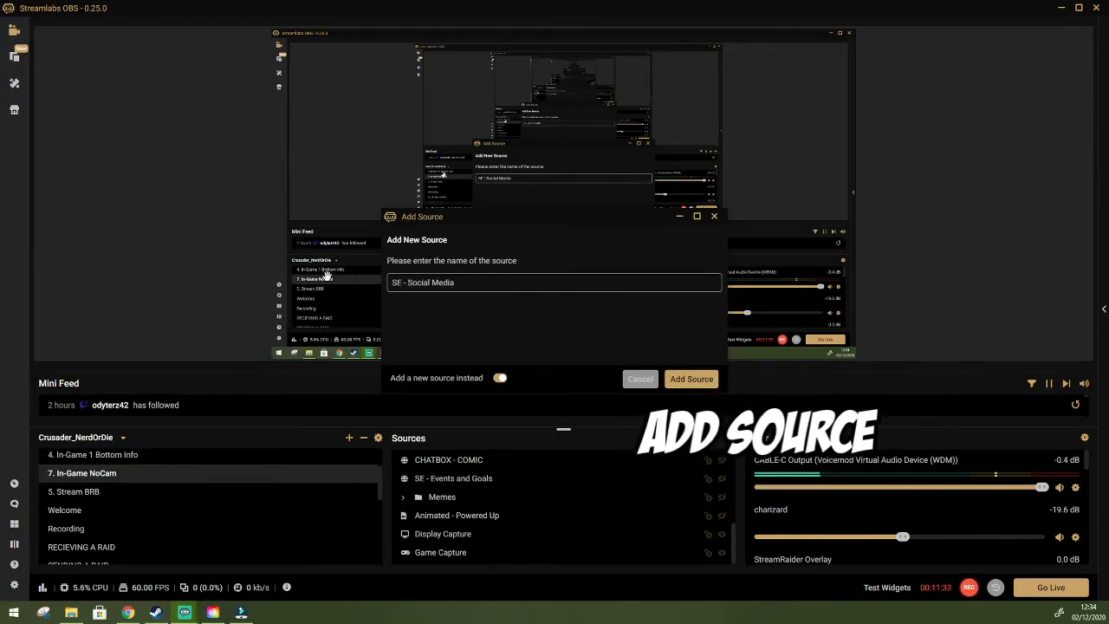
click(691, 378)
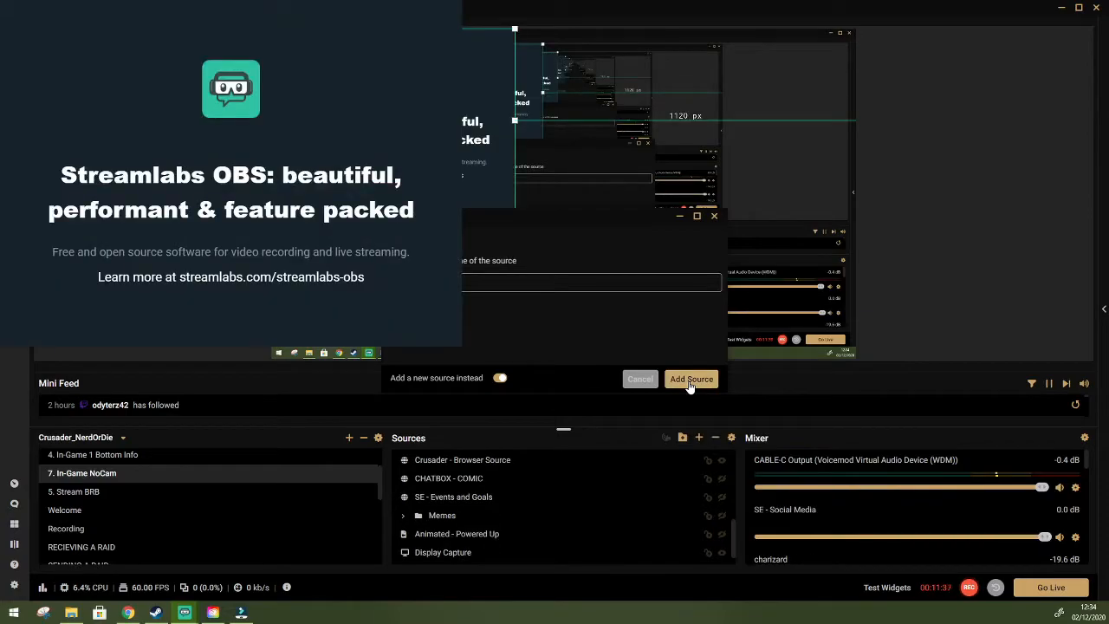
Apply the SE - Social Media browser properties, height 600, and close them
click(690, 379)
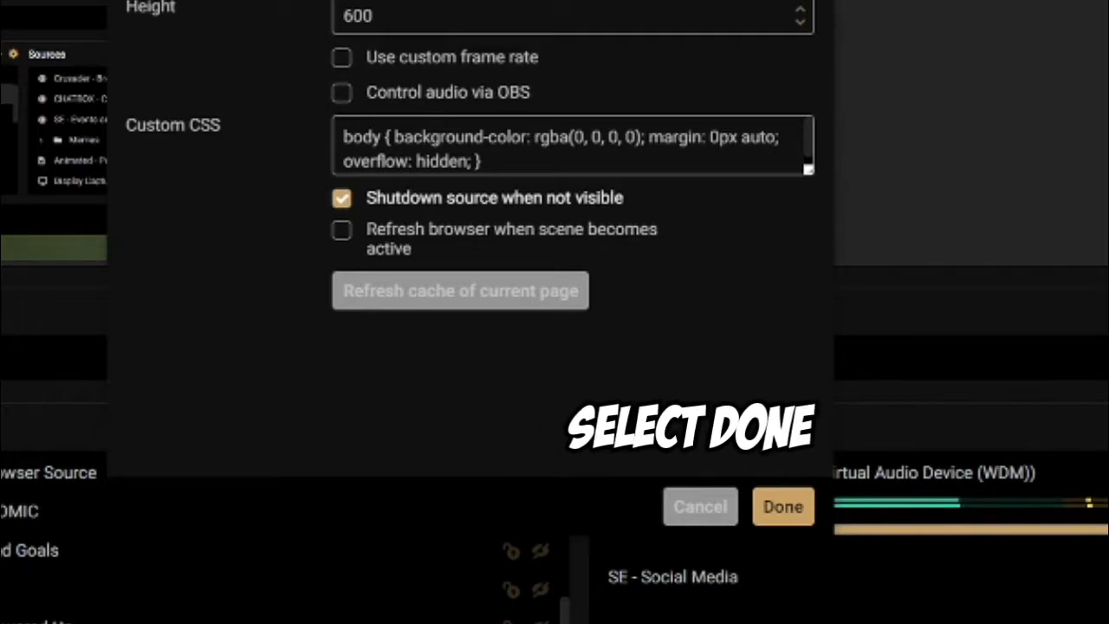
click(783, 506)
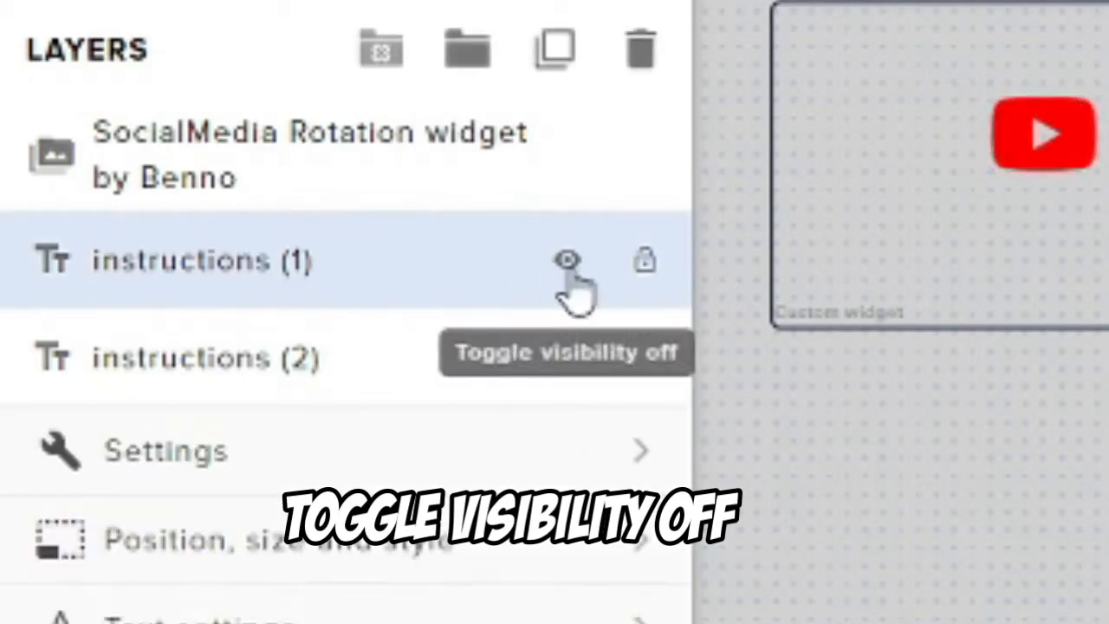
Hide the instructions (1) and (2) layers, then save the overlay
click(567, 260)
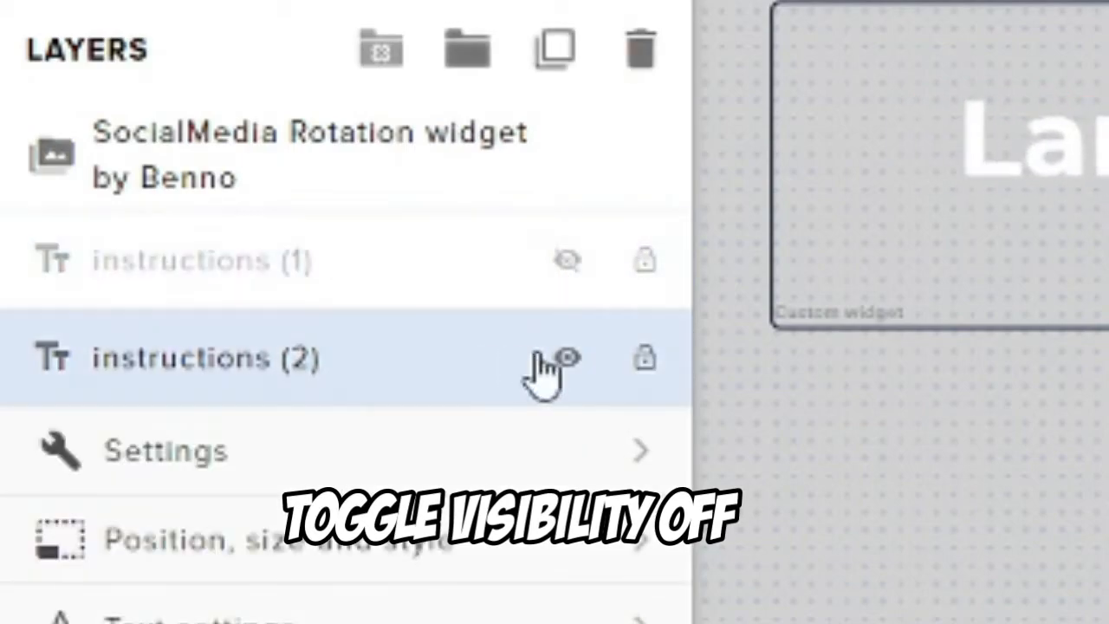
click(568, 358)
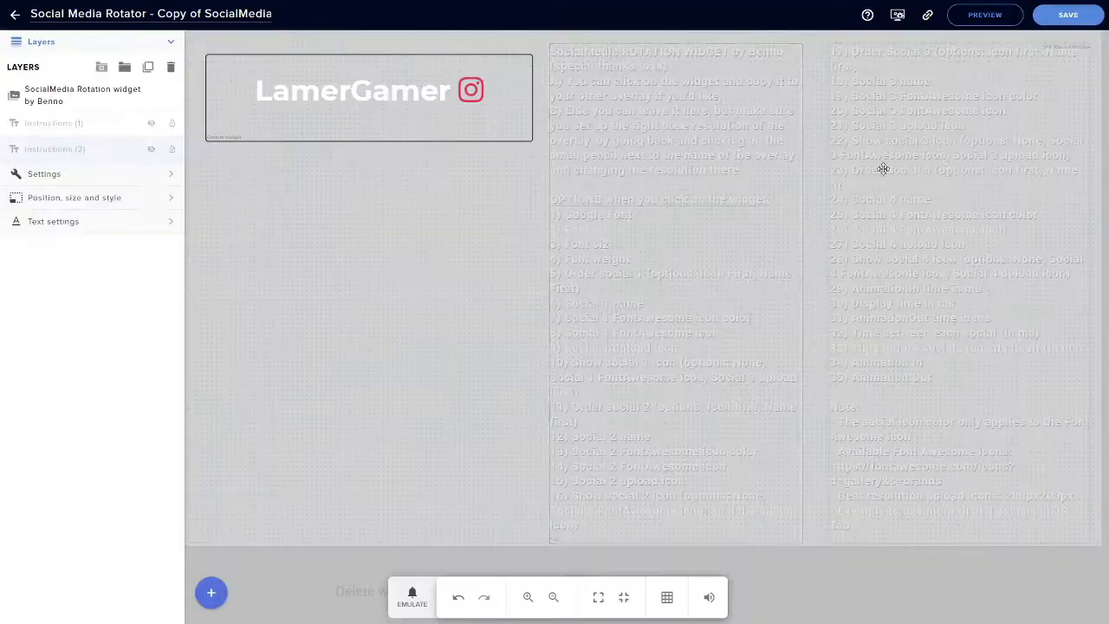
click(1067, 15)
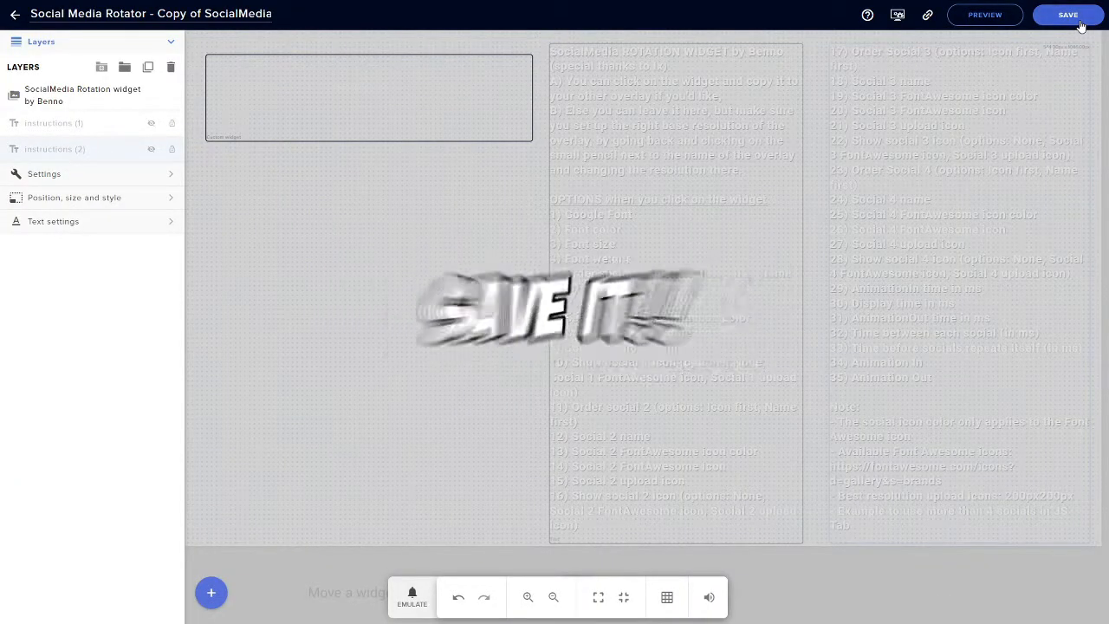
click(1066, 14)
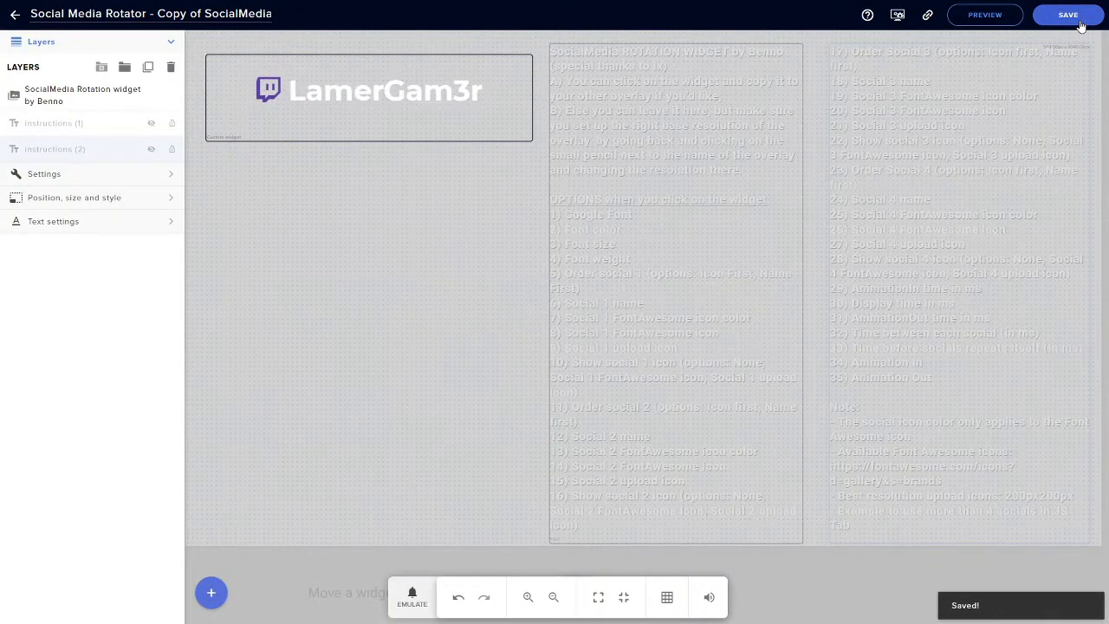